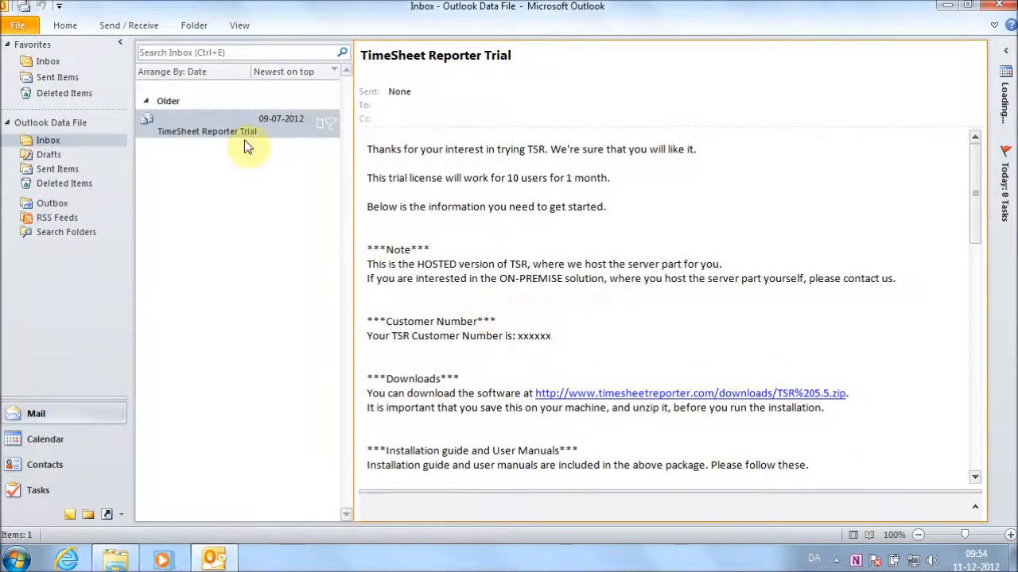
Save the TSR zip from the trial email's download link and dismiss the downloads list
click(207, 124)
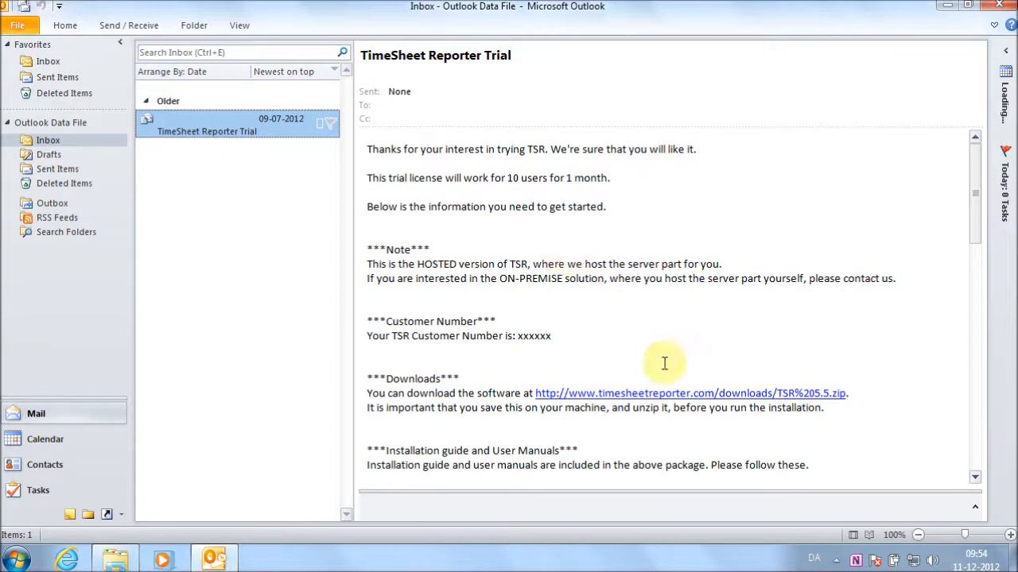
mouse_move(667, 396)
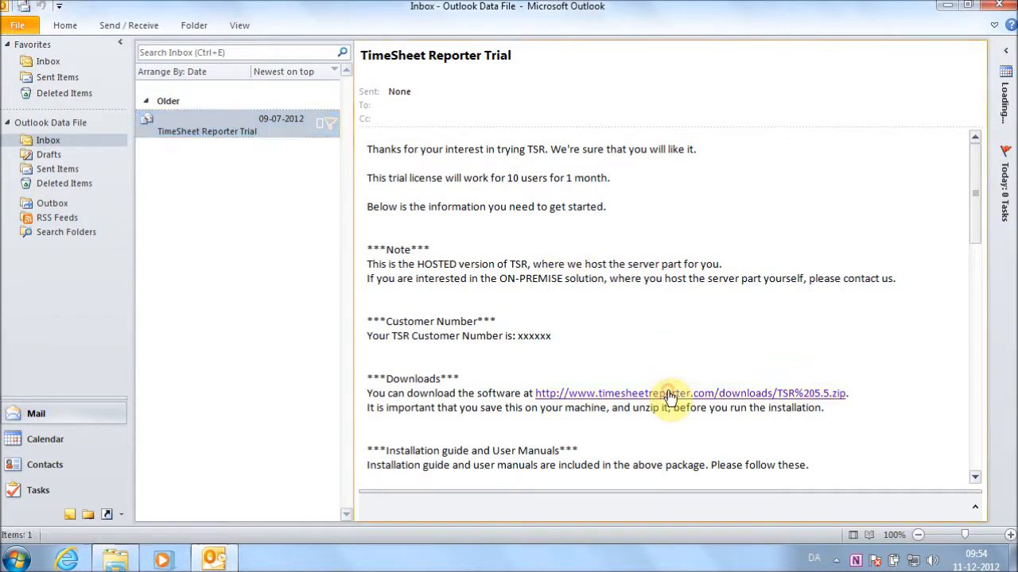
click(668, 393)
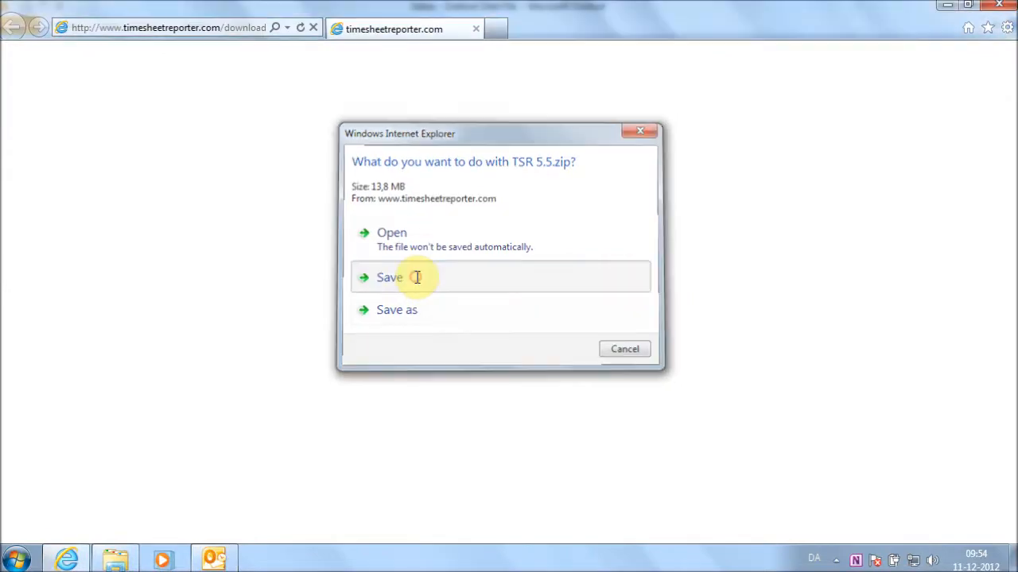
click(388, 277)
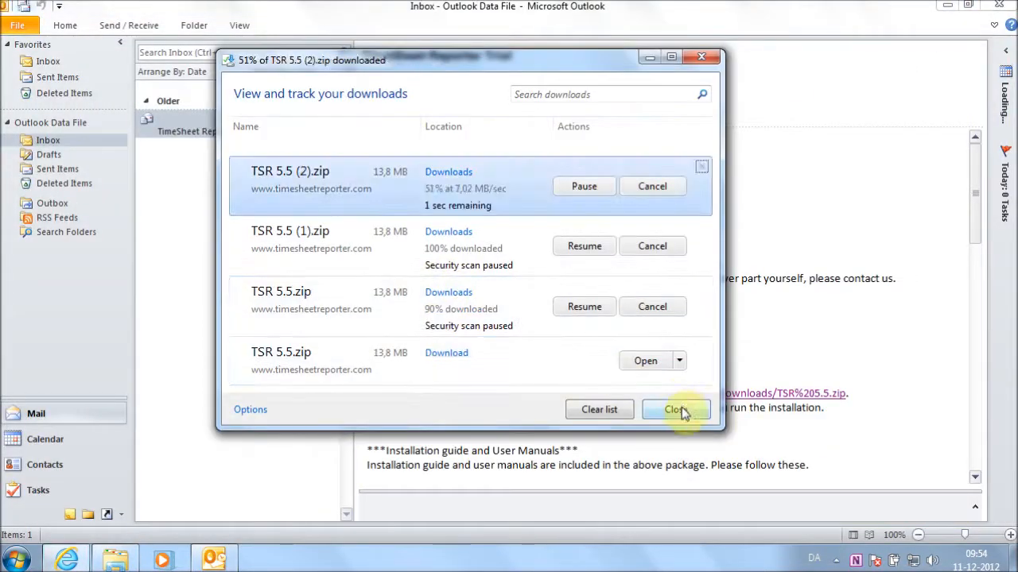
click(674, 410)
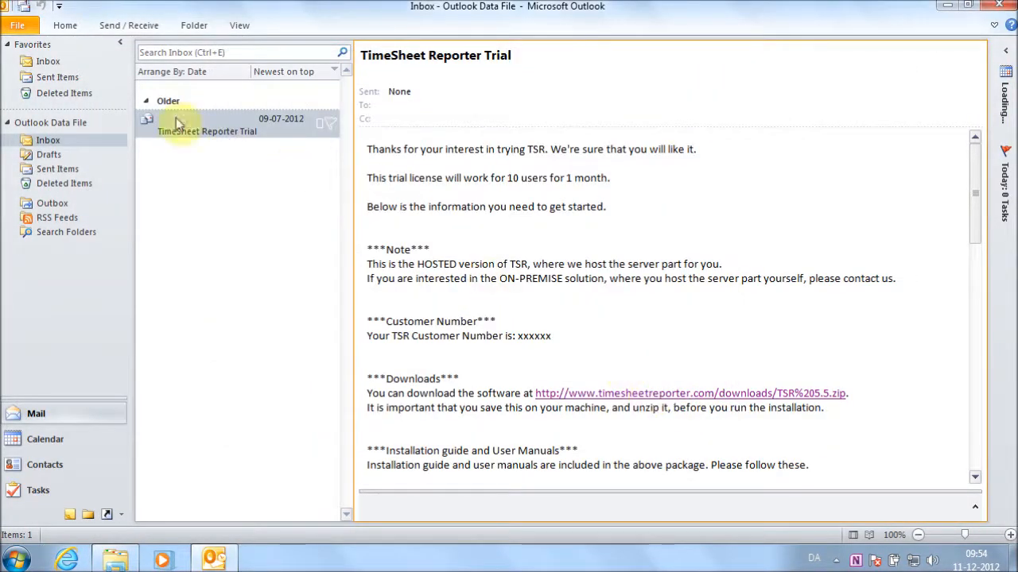
click(231, 124)
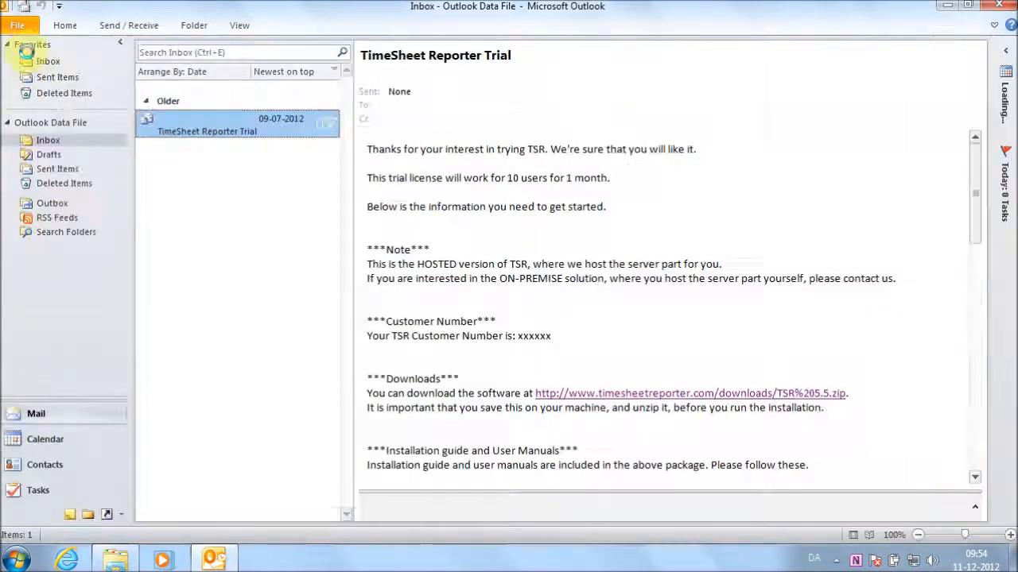
click(369, 353)
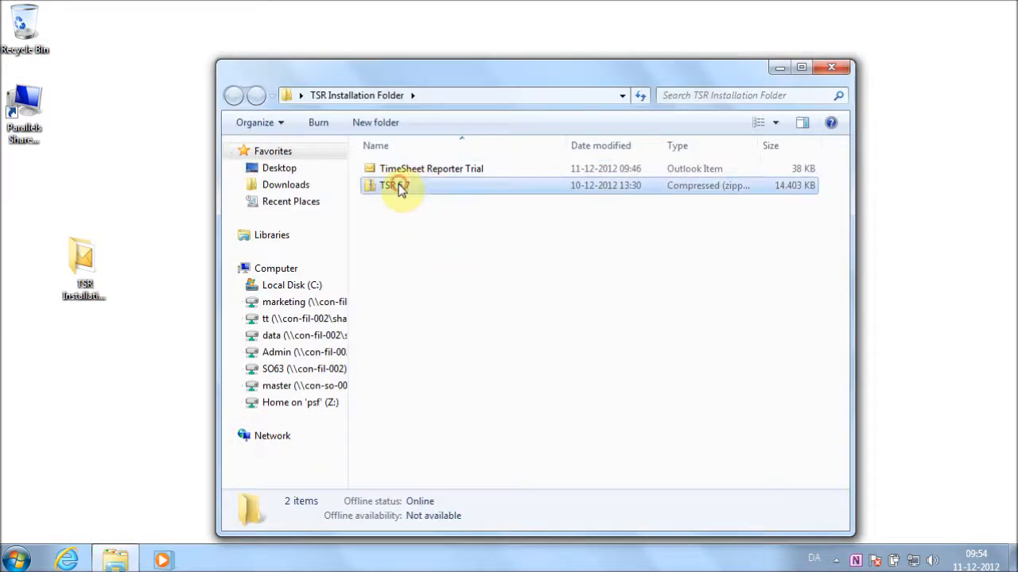
Extract All from the TSR 5.7 zip into its own folder and enter the extracted TSR 5.7 folder
right_click(395, 185)
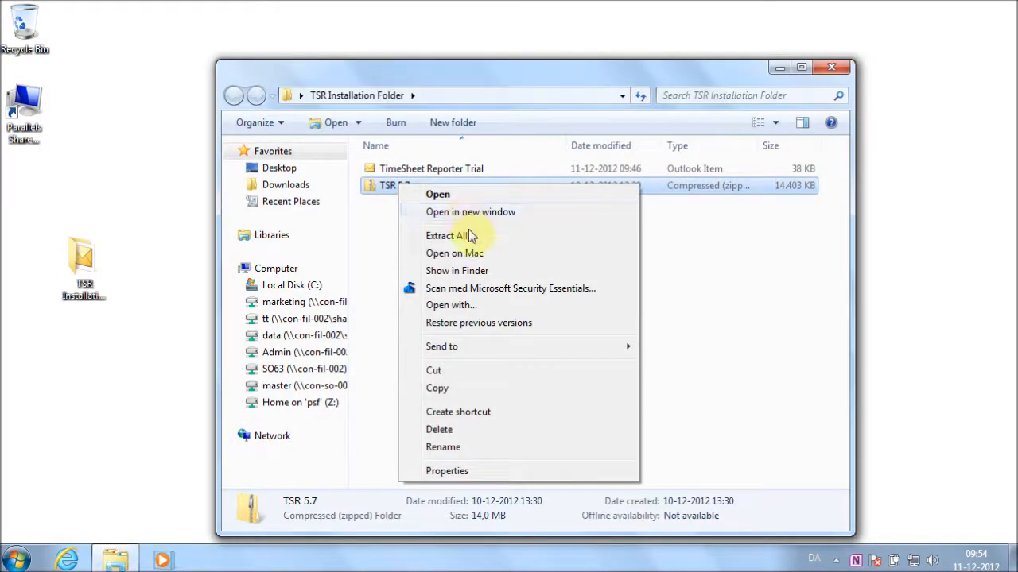
click(448, 235)
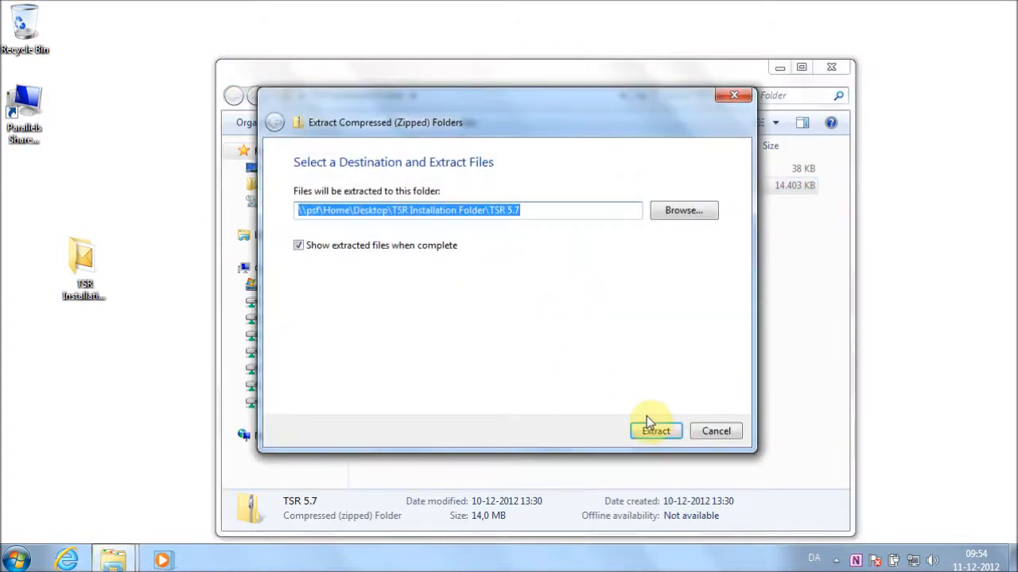
click(655, 431)
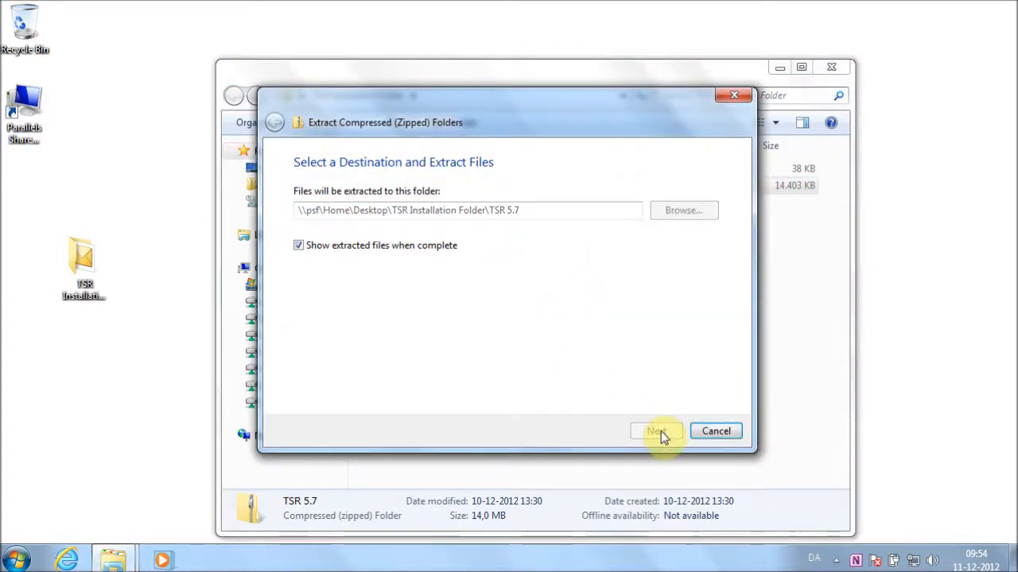
click(655, 431)
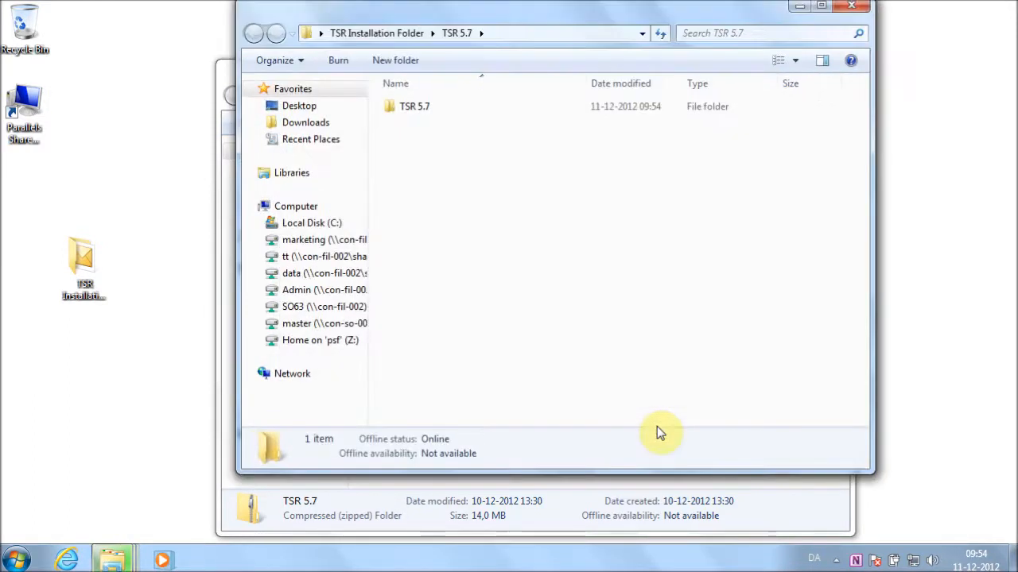
mouse_move(436, 105)
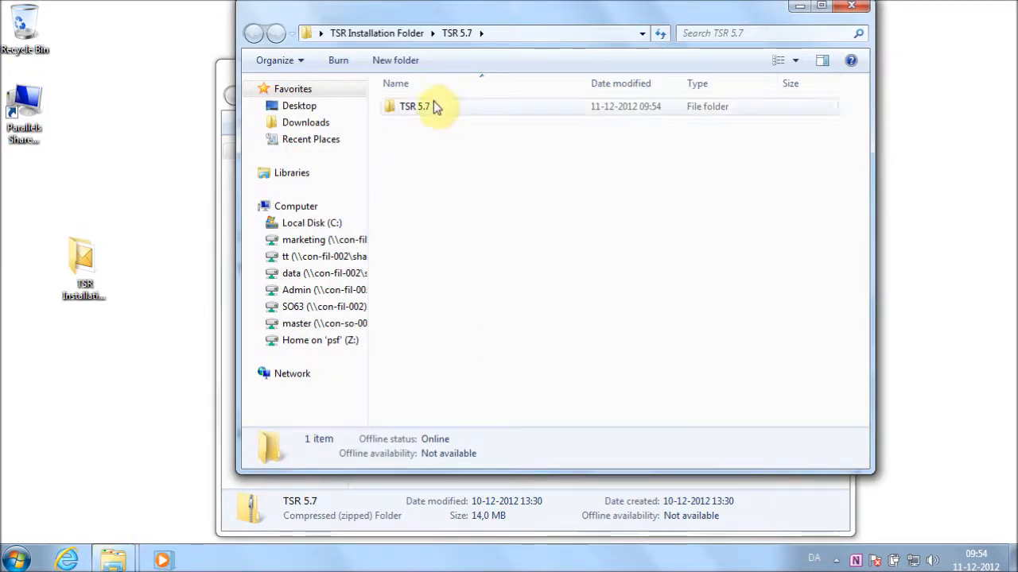
double_click(413, 105)
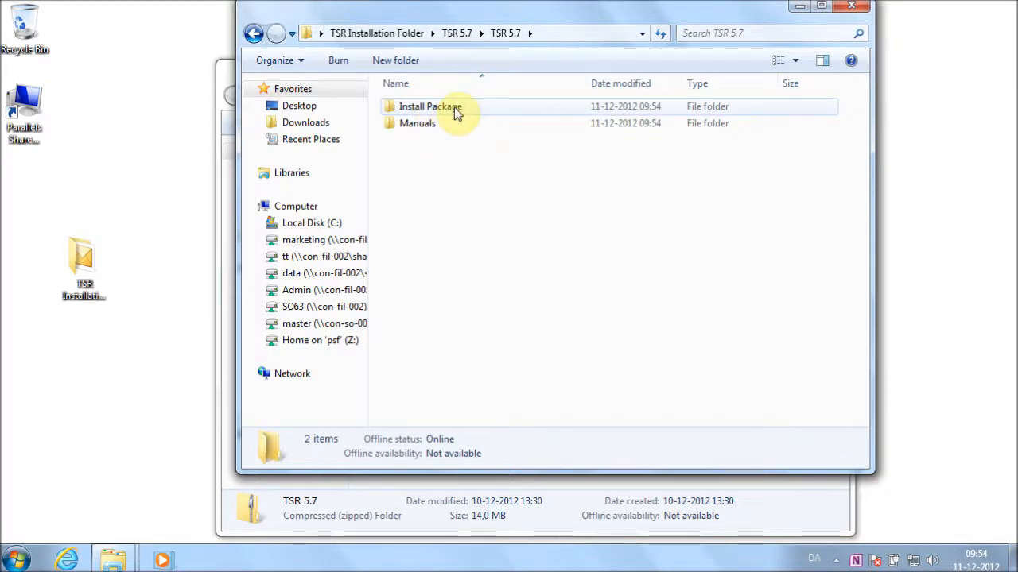
mouse_move(486, 119)
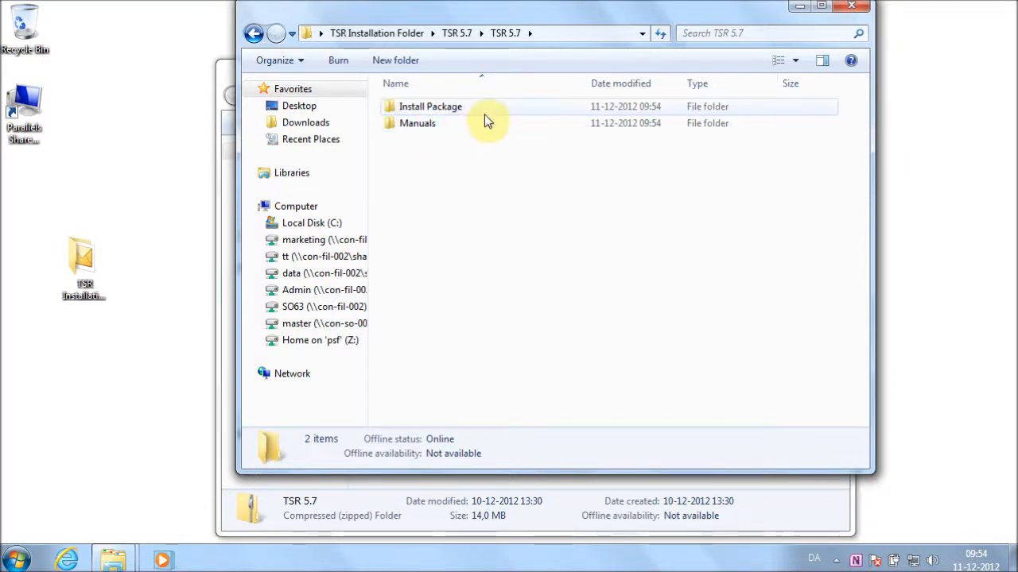
mouse_move(477, 128)
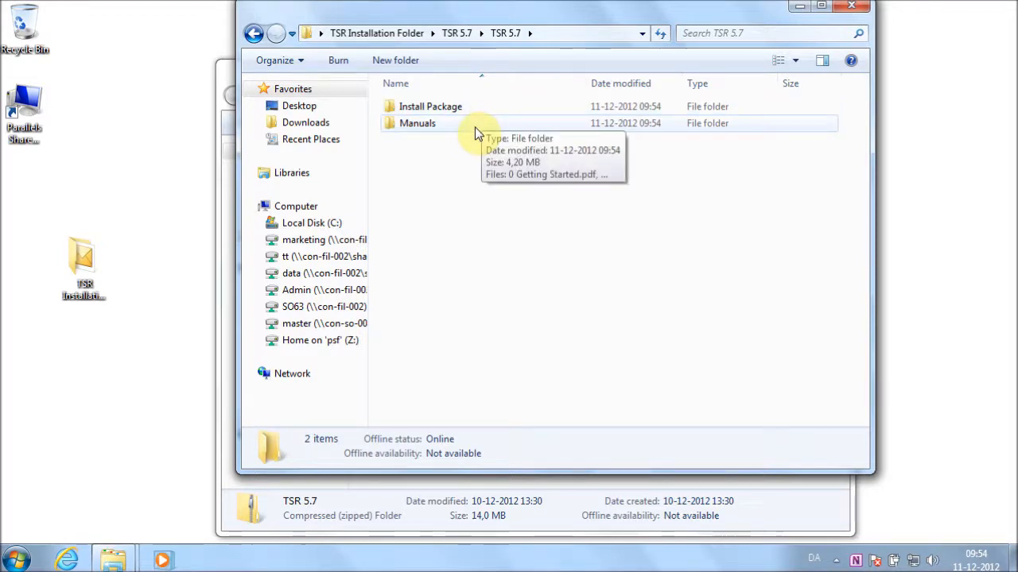
mouse_move(469, 151)
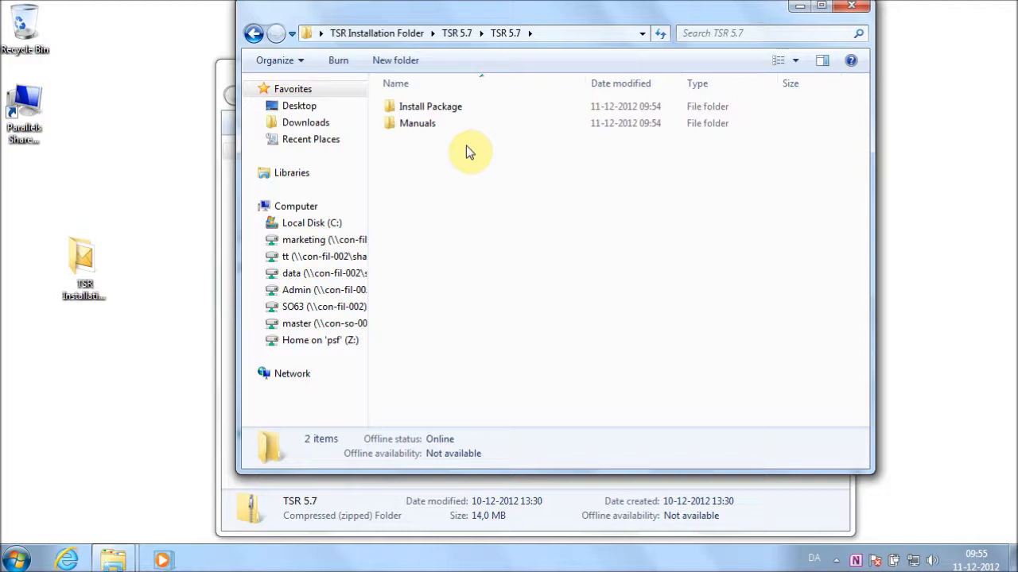
Launch TSRUserAgentSetup from the Install Package folder
click(429, 105)
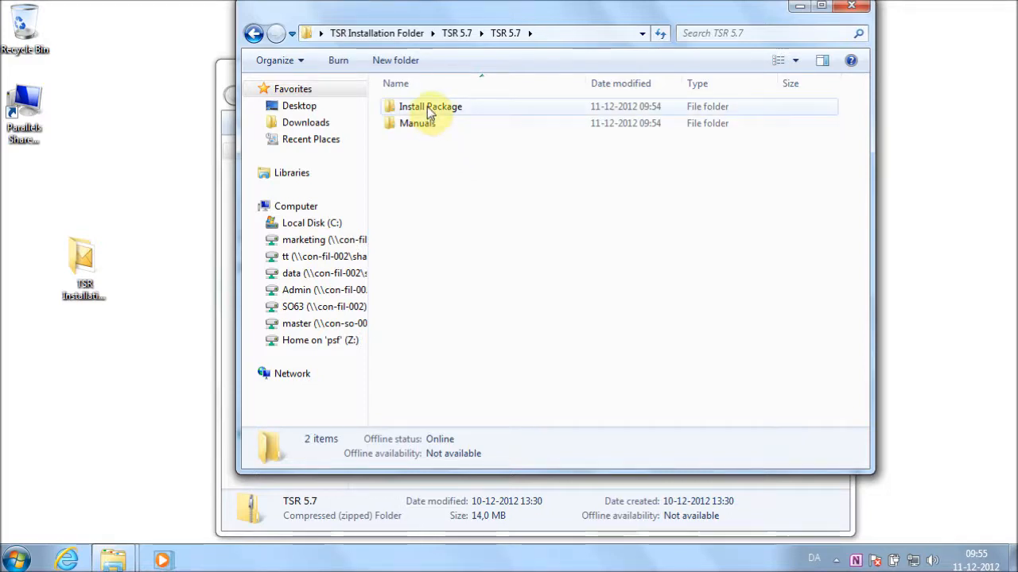
double_click(429, 105)
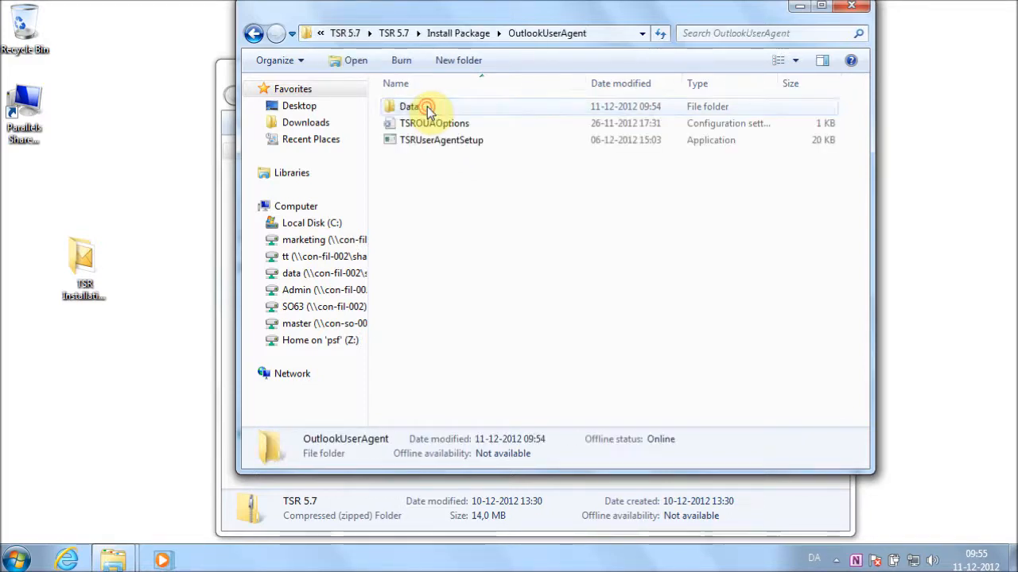
click(442, 140)
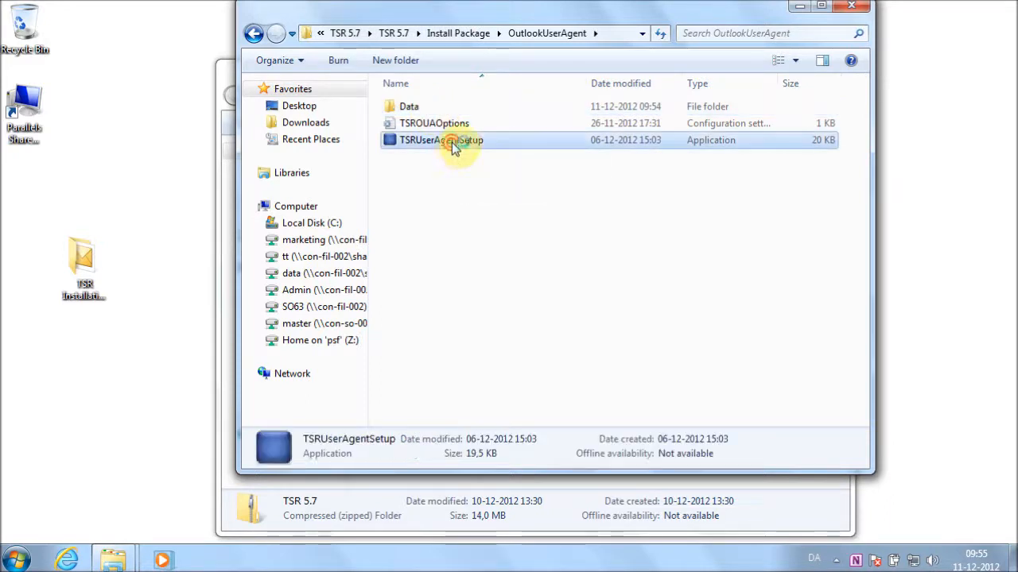
double_click(442, 140)
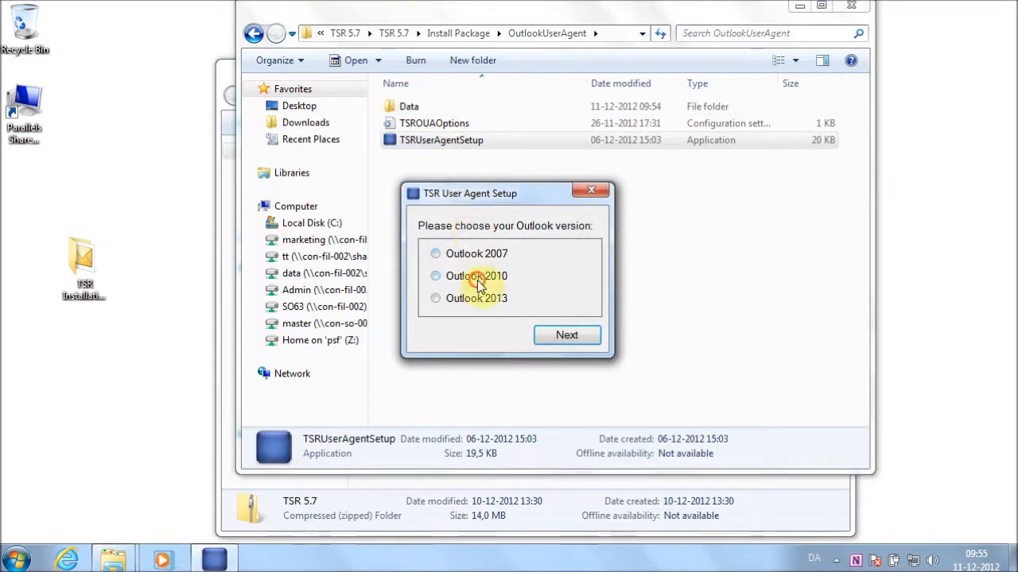
click(566, 334)
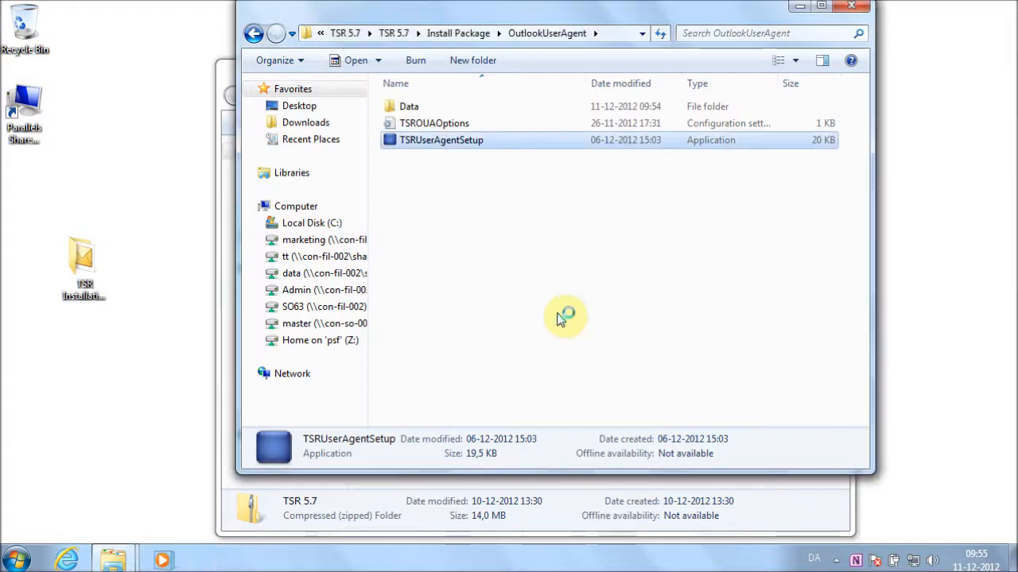
double_click(440, 140)
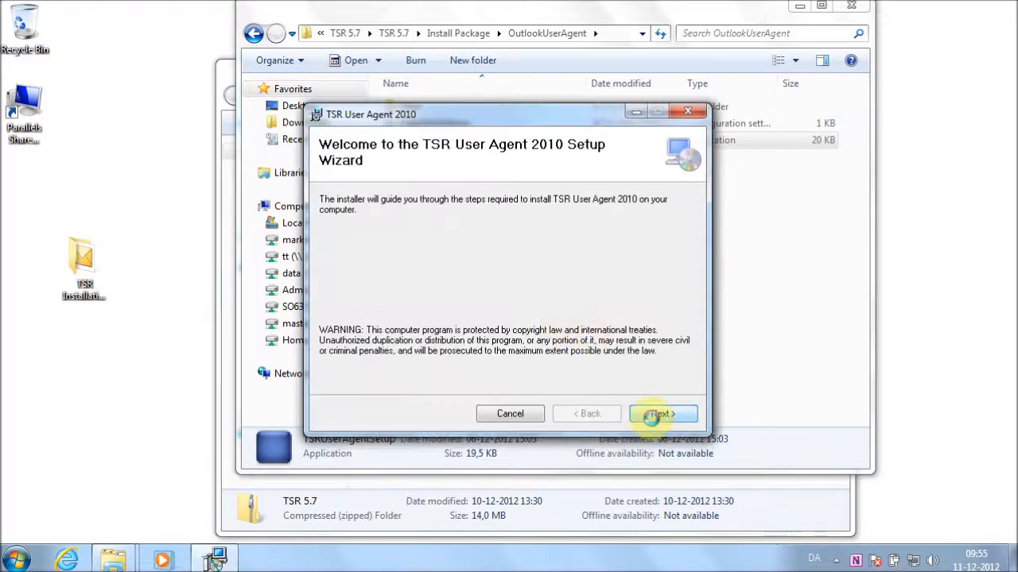
Pass the welcome page, agree to the licence and begin installing TSR User Agent 2010
click(662, 413)
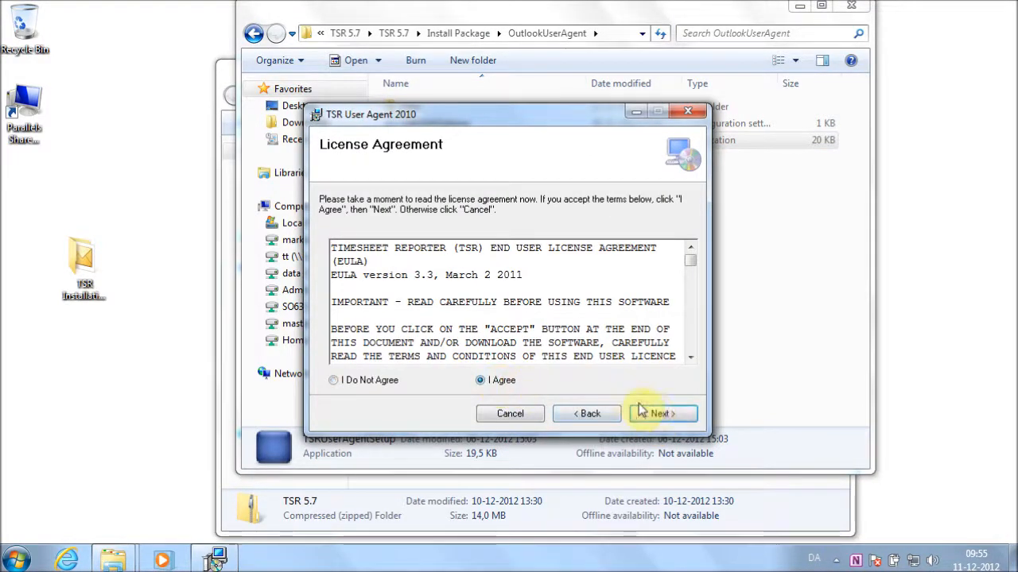
click(661, 413)
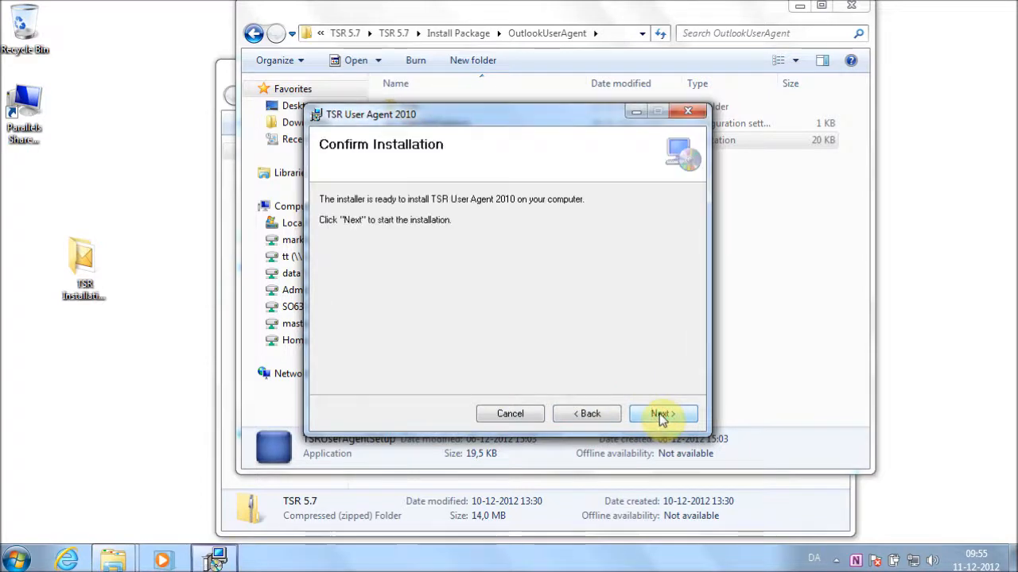
click(662, 414)
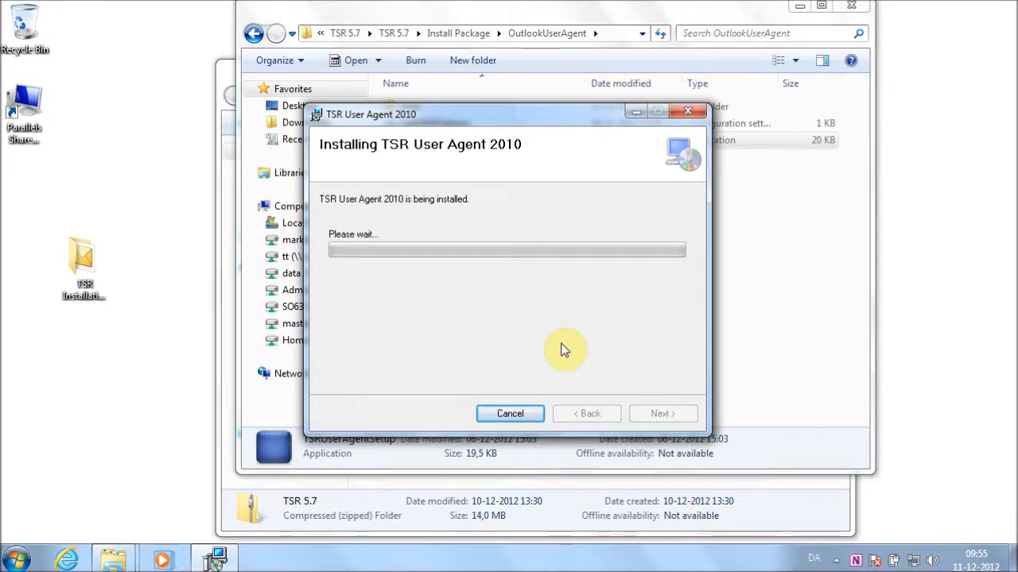
mouse_move(566, 348)
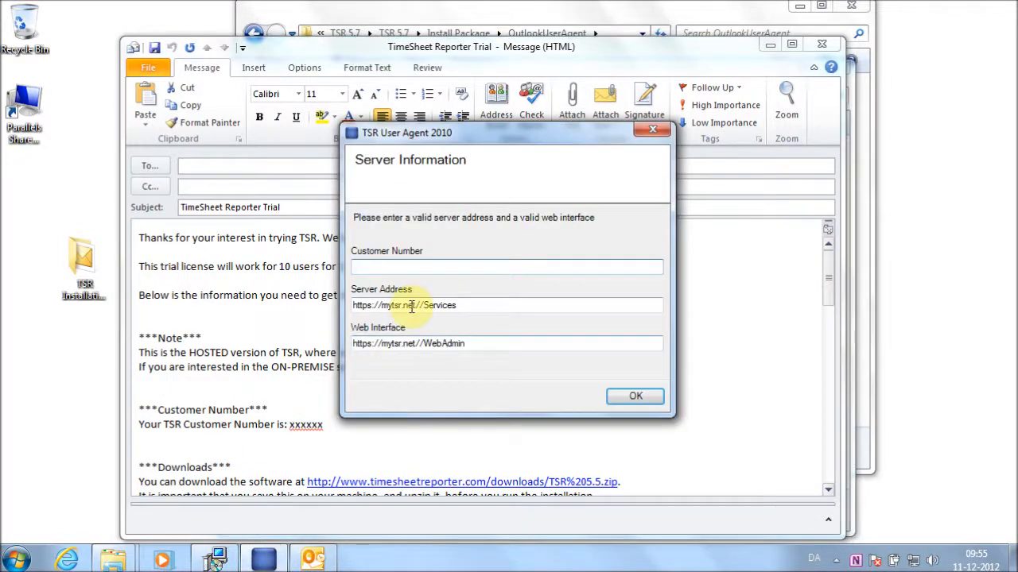
Enter the hosted TSR customer number as the server information and confirm it
text(xxxxxx)
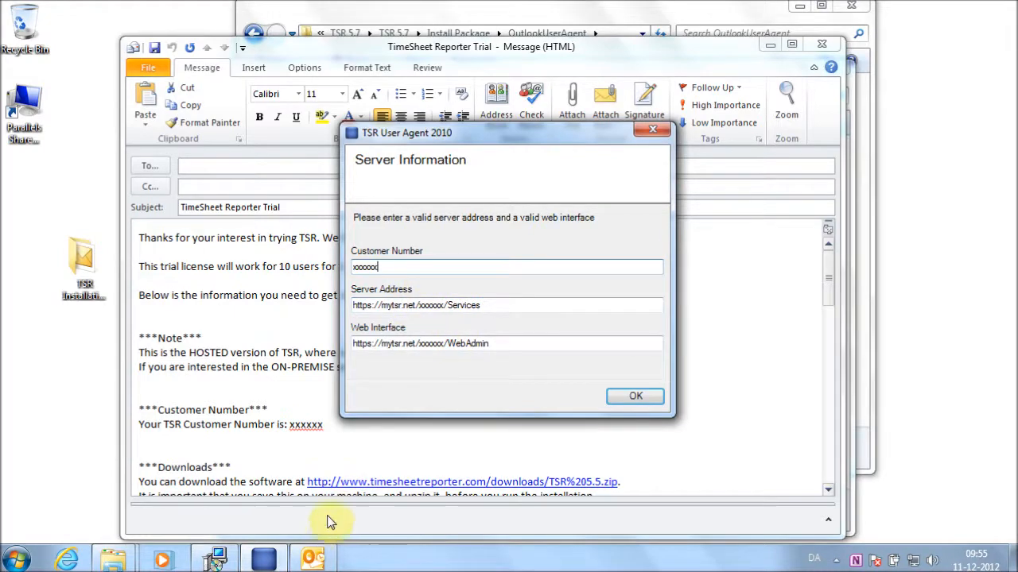
click(635, 396)
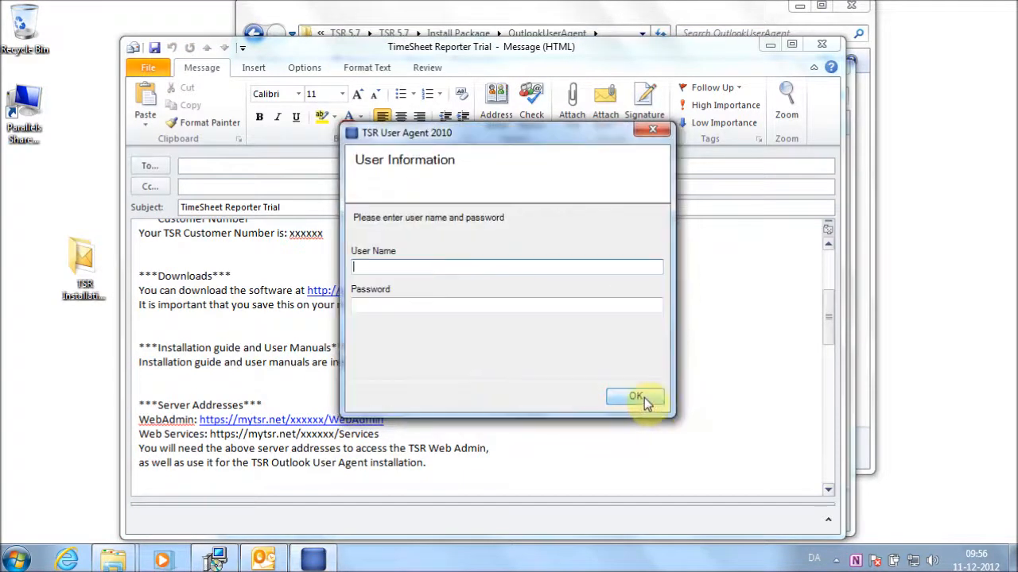
mouse_move(274, 317)
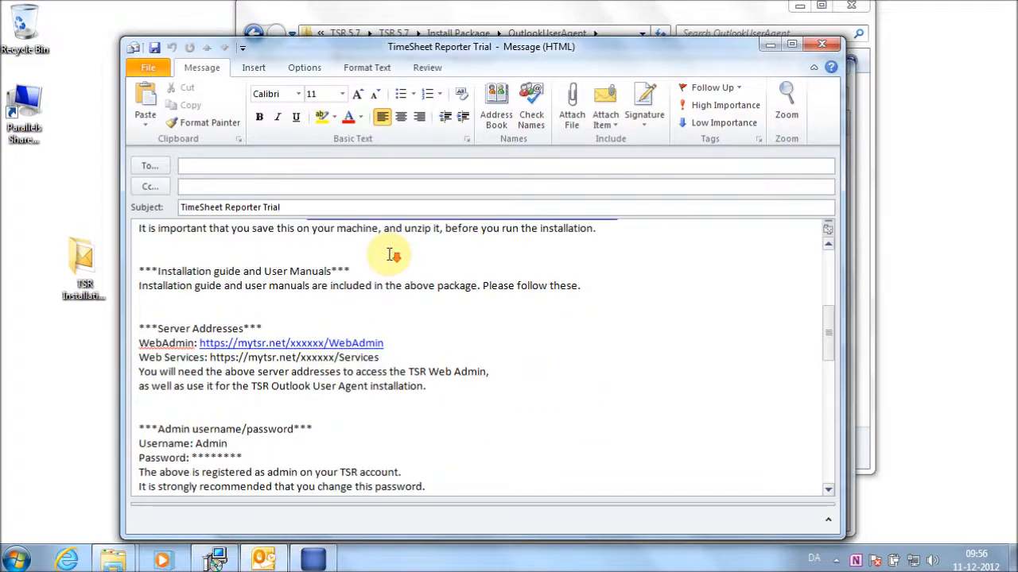
Take the admin user name and password from the e-mail and submit them
double_click(210, 443)
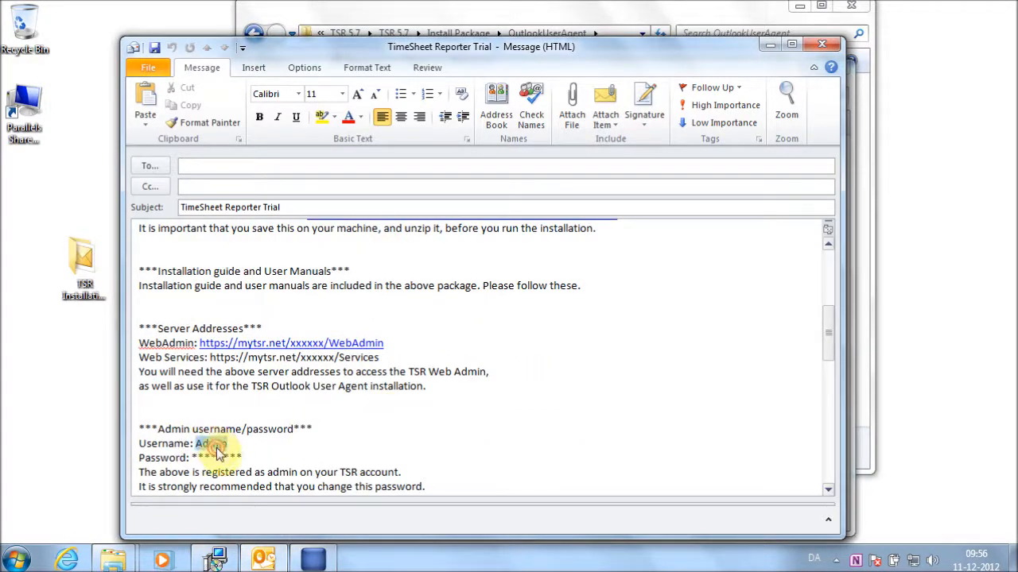
double_click(209, 442)
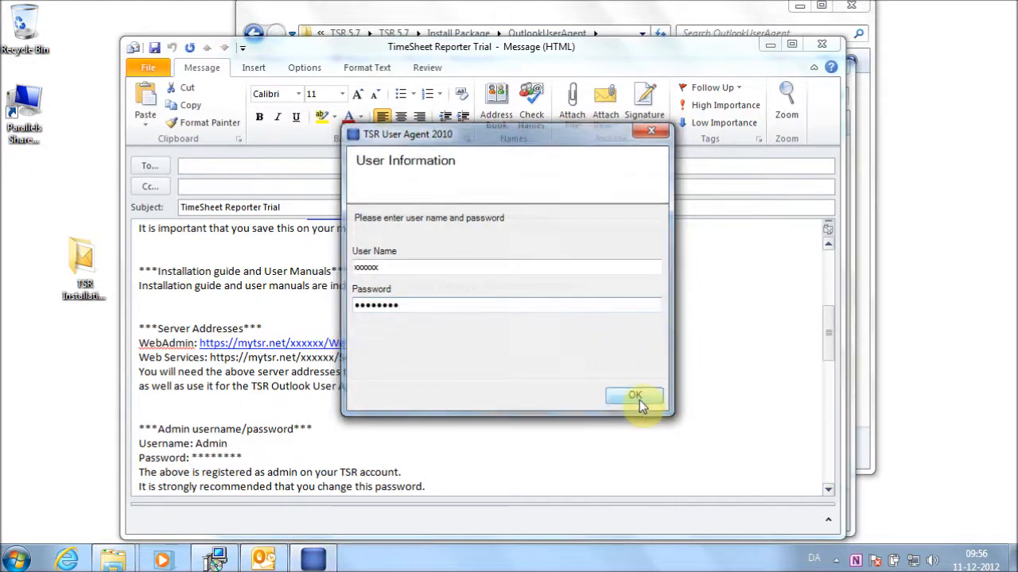
click(634, 396)
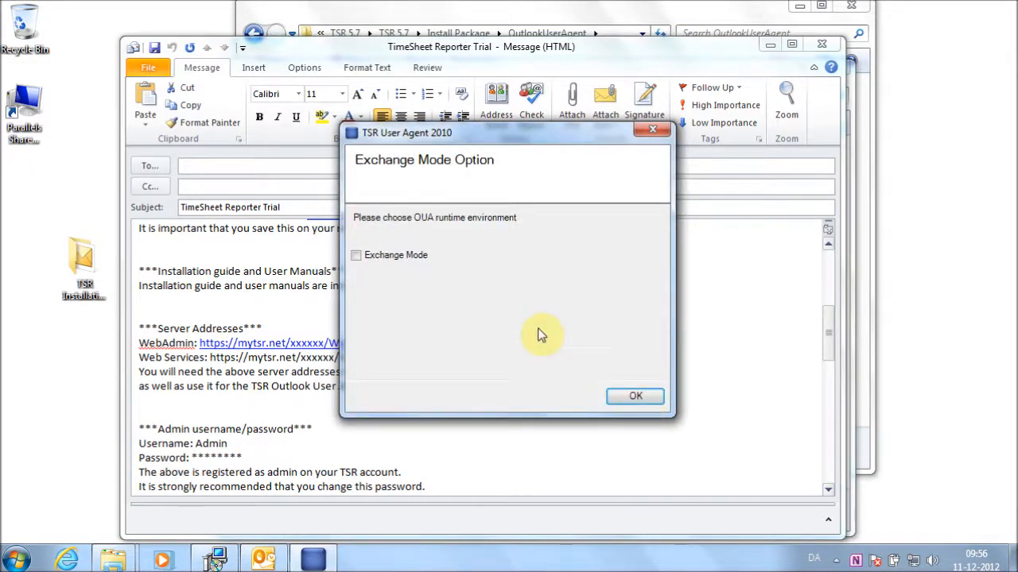
mouse_move(439, 312)
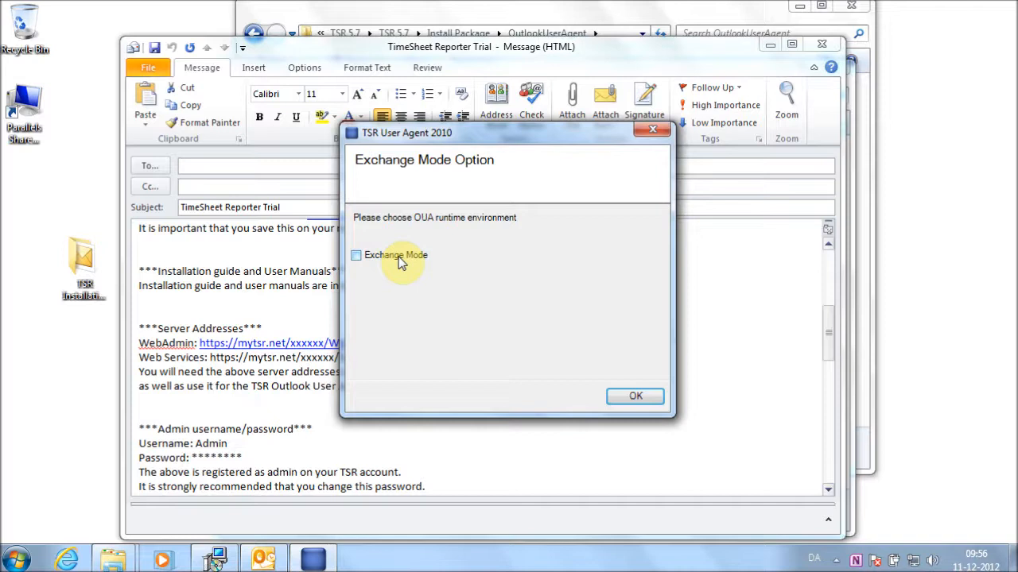
Enable Exchange Mode as the runtime environment and close the completed installer
click(356, 255)
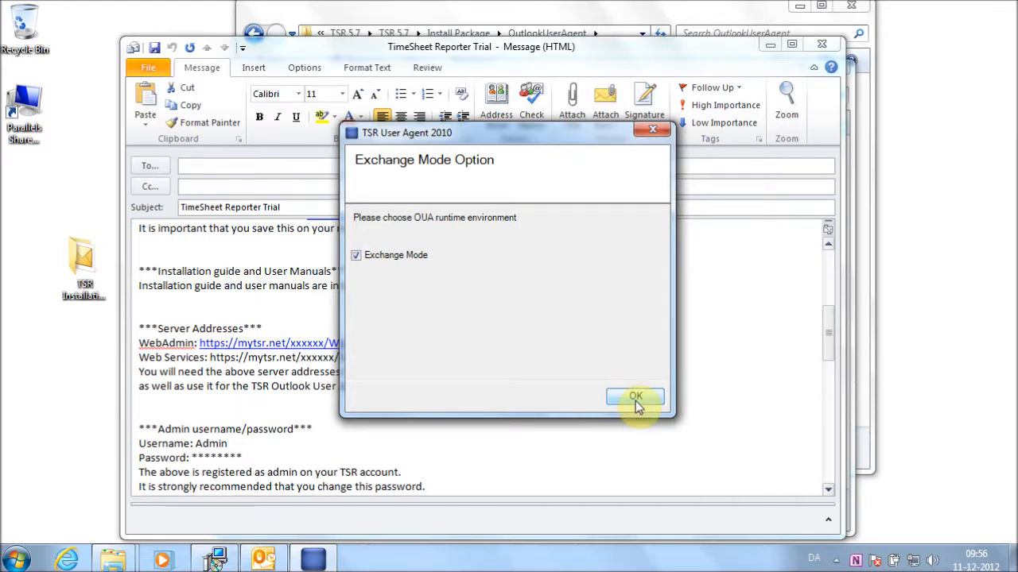
click(636, 396)
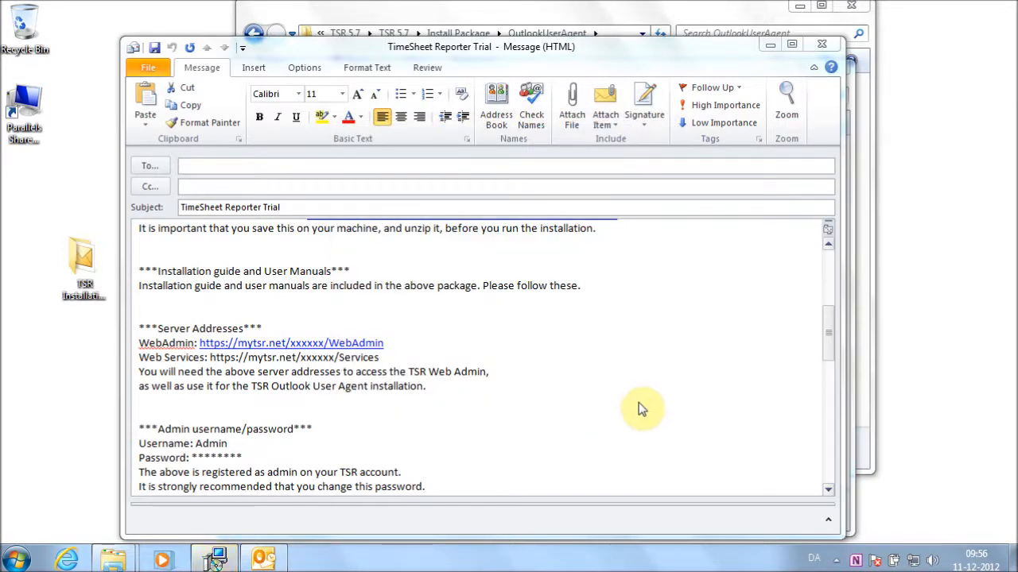
mouse_move(453, 455)
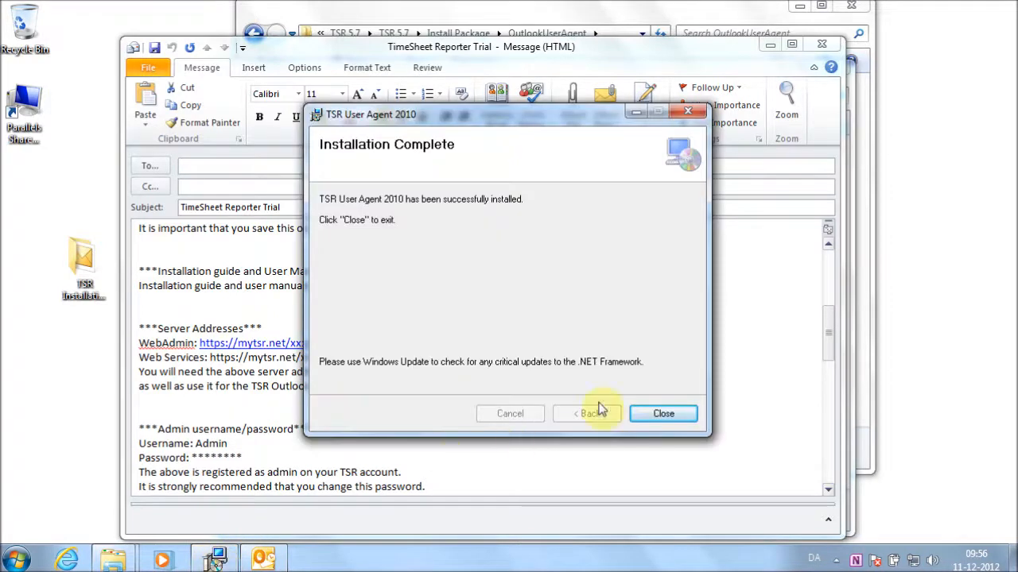
click(662, 414)
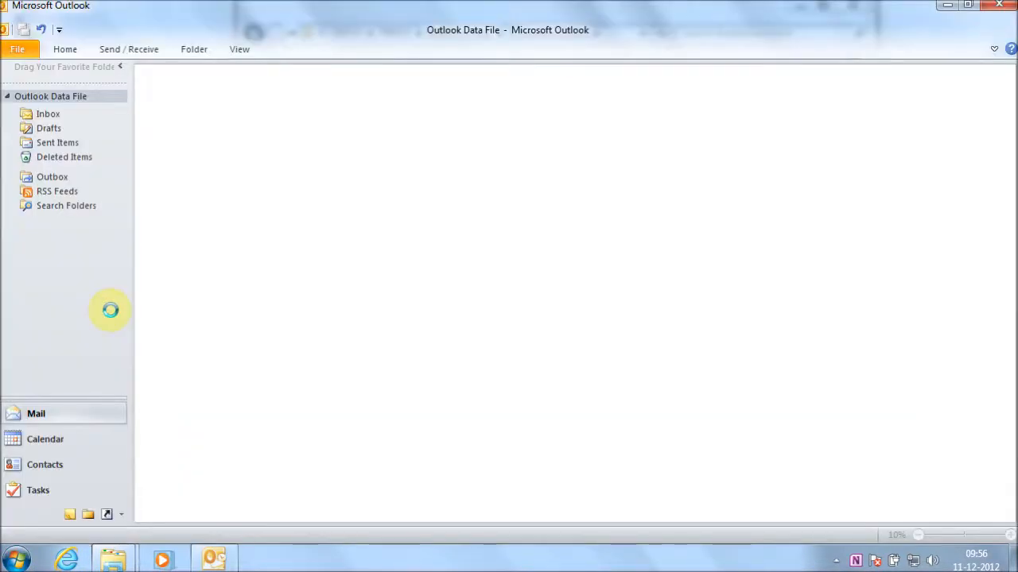
mouse_move(150, 284)
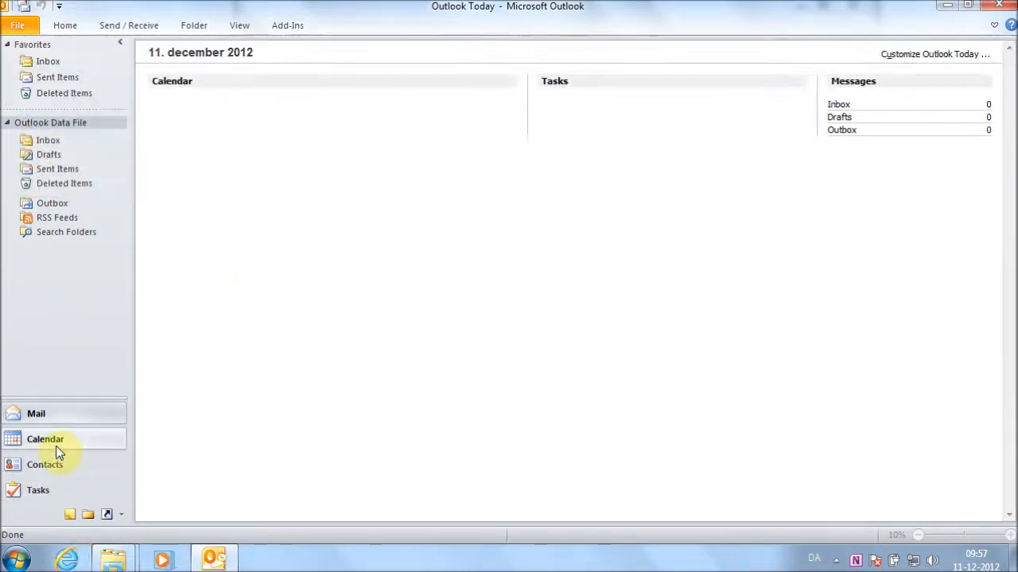
Create a 10:00 appointment from the Calendar and show its TSR organization, project and activity fields
click(44, 439)
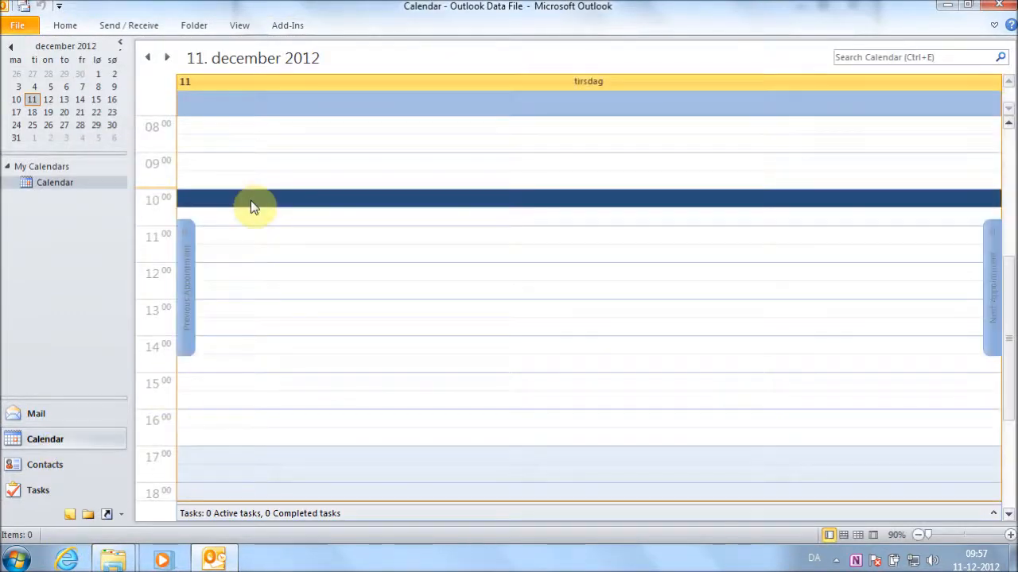
double_click(255, 200)
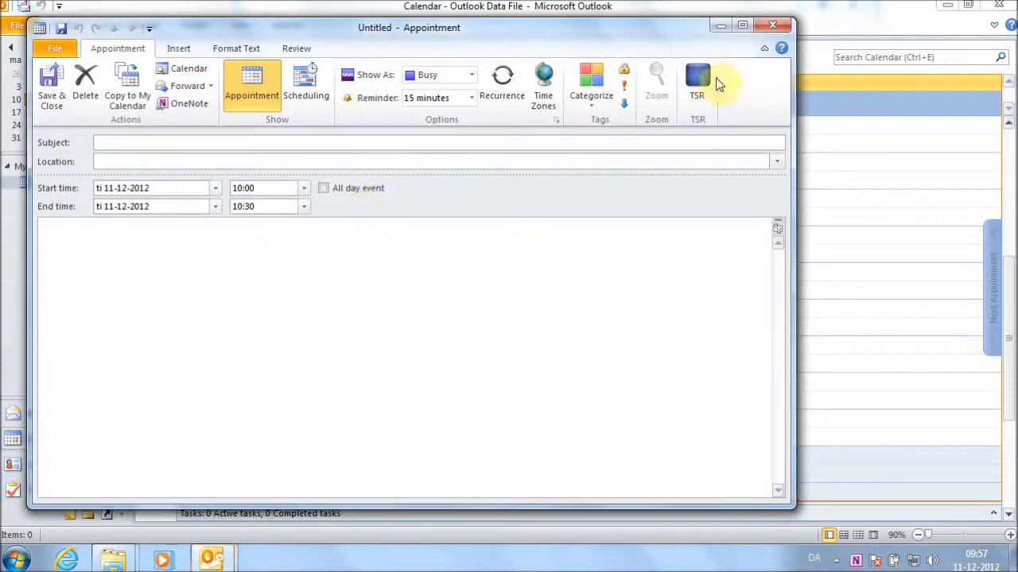
click(696, 83)
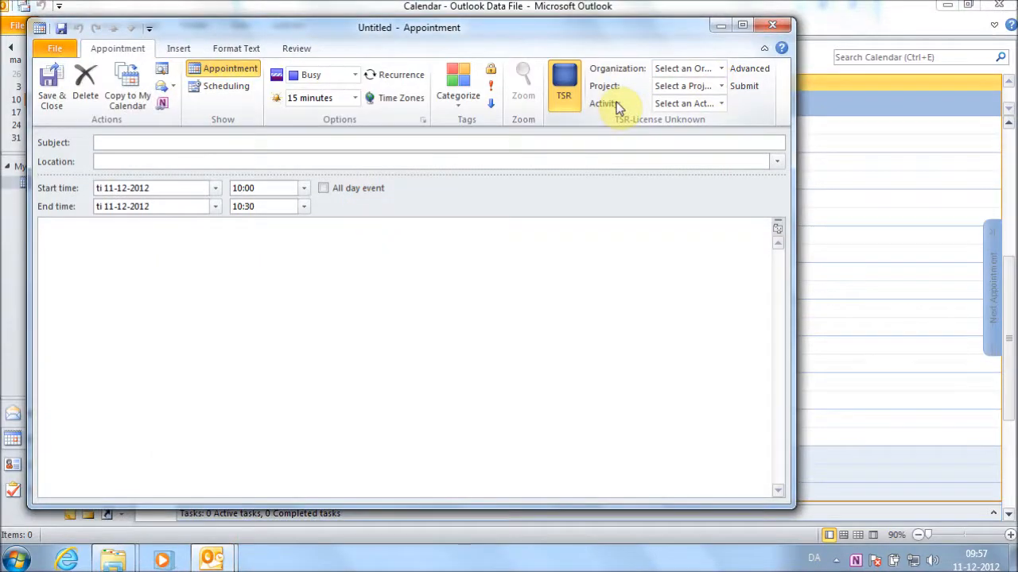